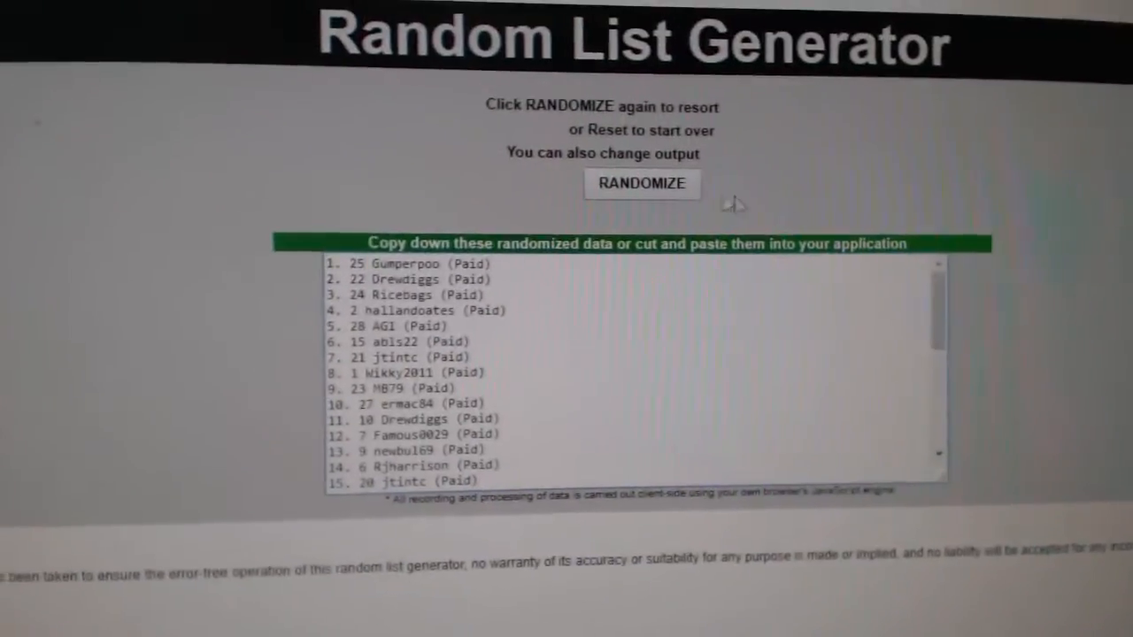
Shuffle the 30 team names into a random order with RANDOMIZE
left_click(642, 184)
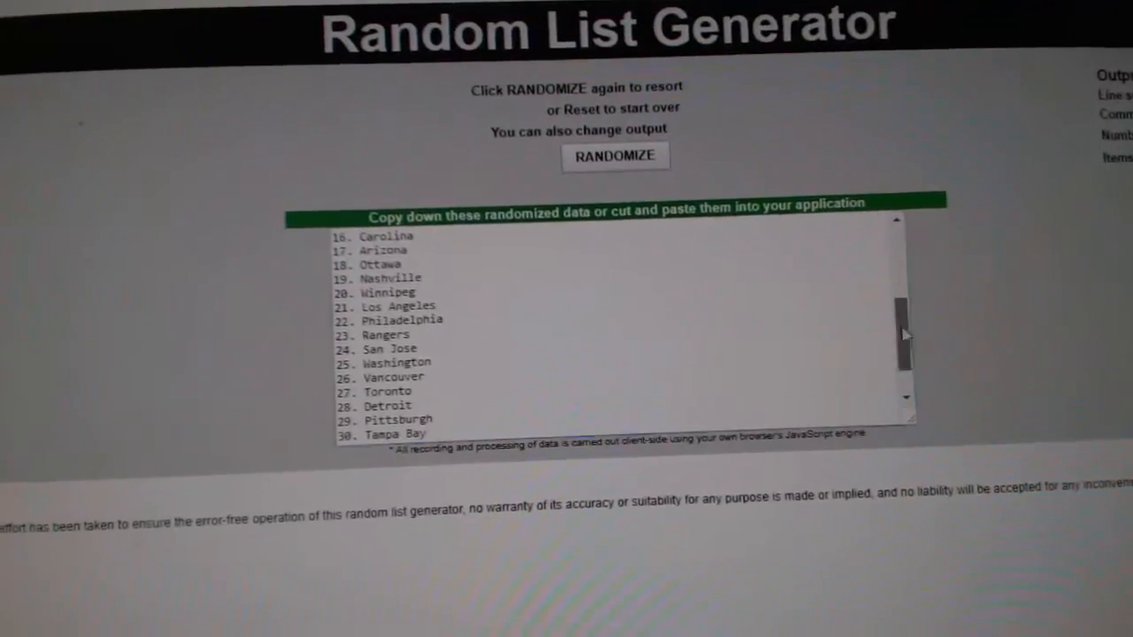
Reshuffle the team names again and select the randomized list for copying
left_click(615, 156)
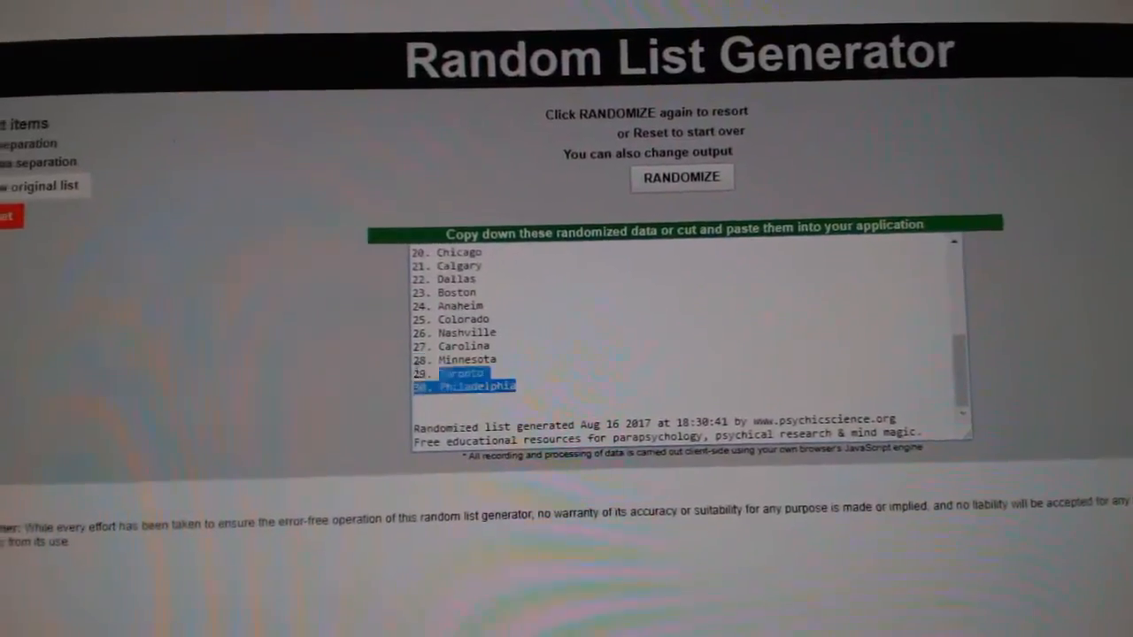
left_click(682, 177)
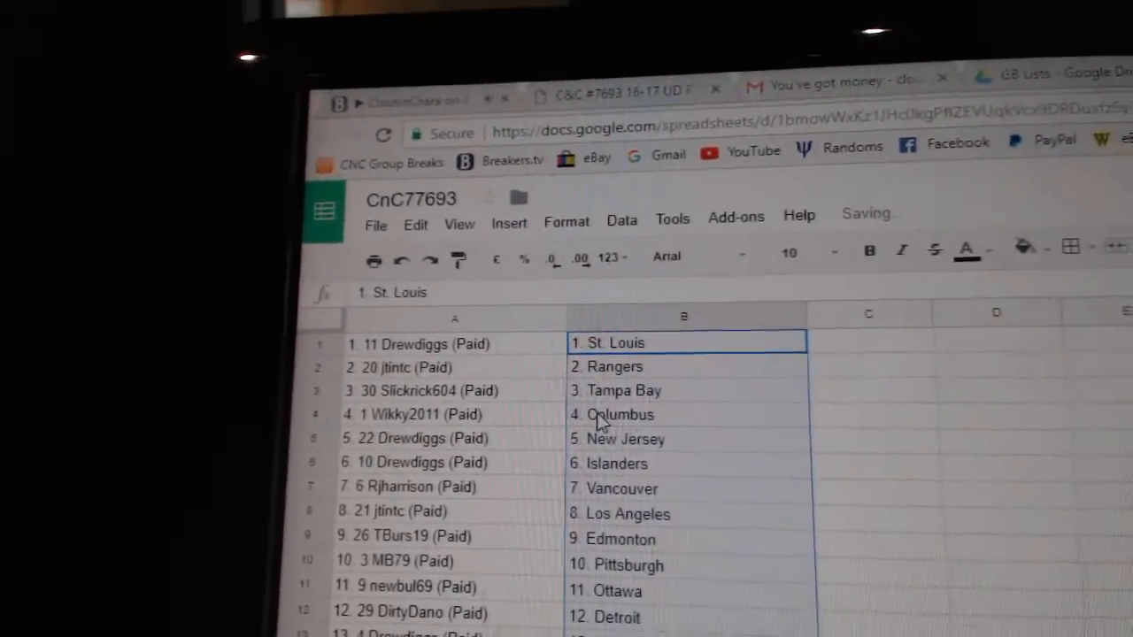
left_click(454, 414)
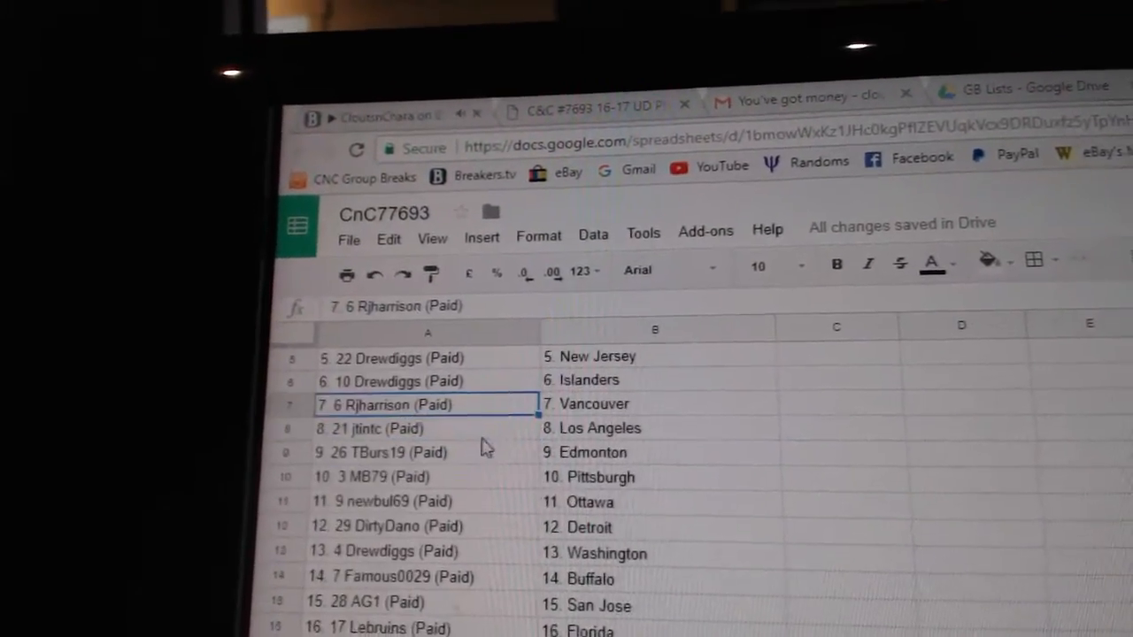
left_click(398, 444)
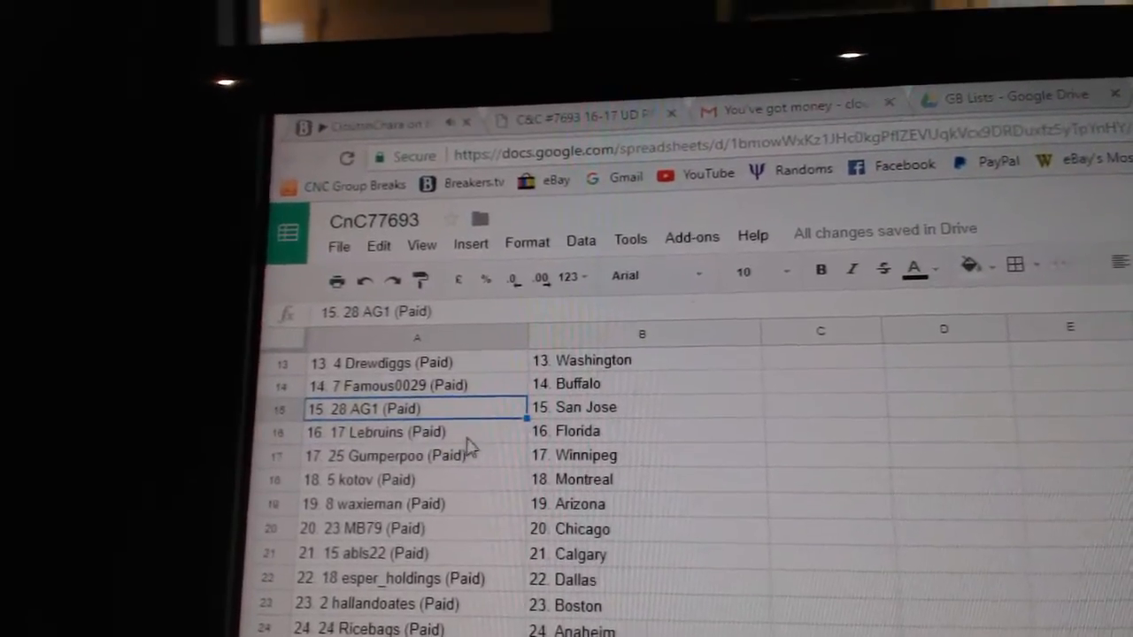
left_click(399, 449)
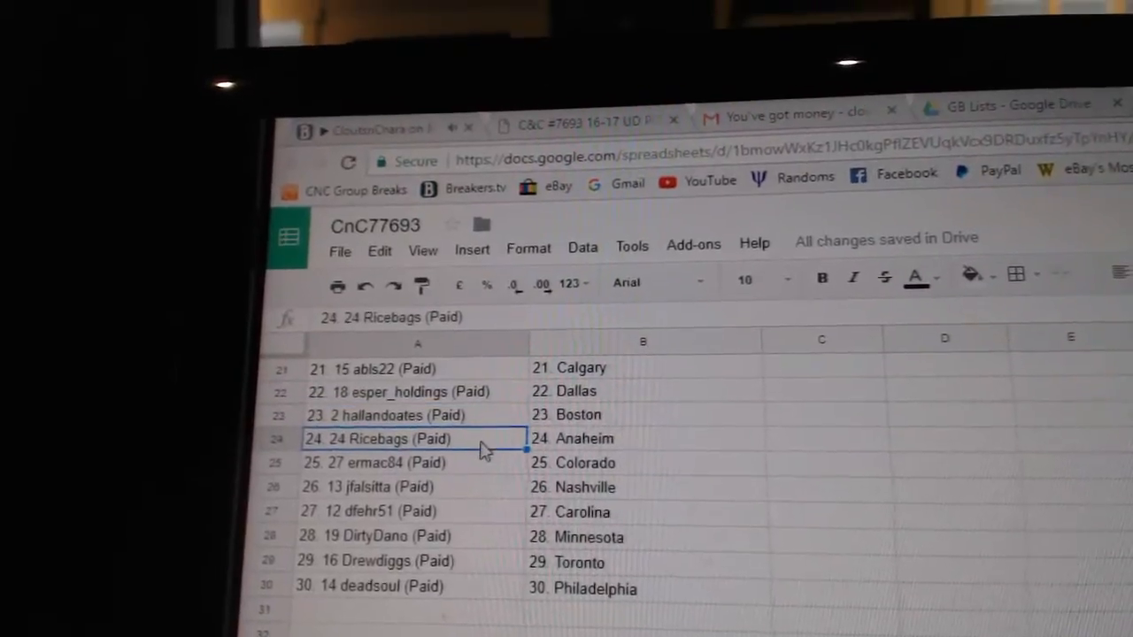
left_click(381, 454)
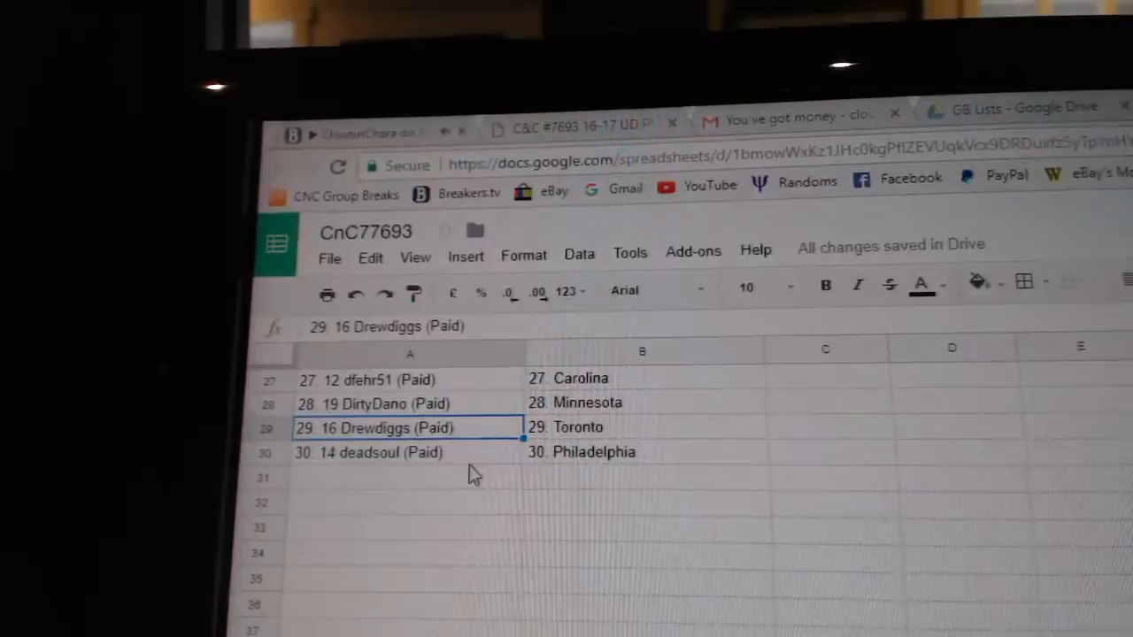
left_click(381, 452)
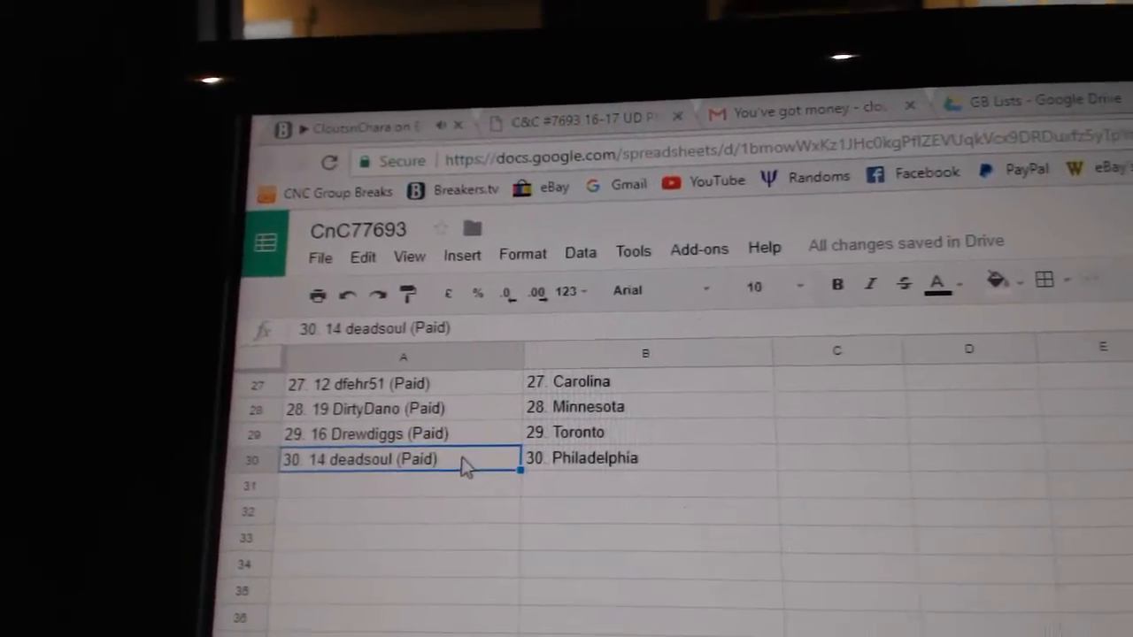